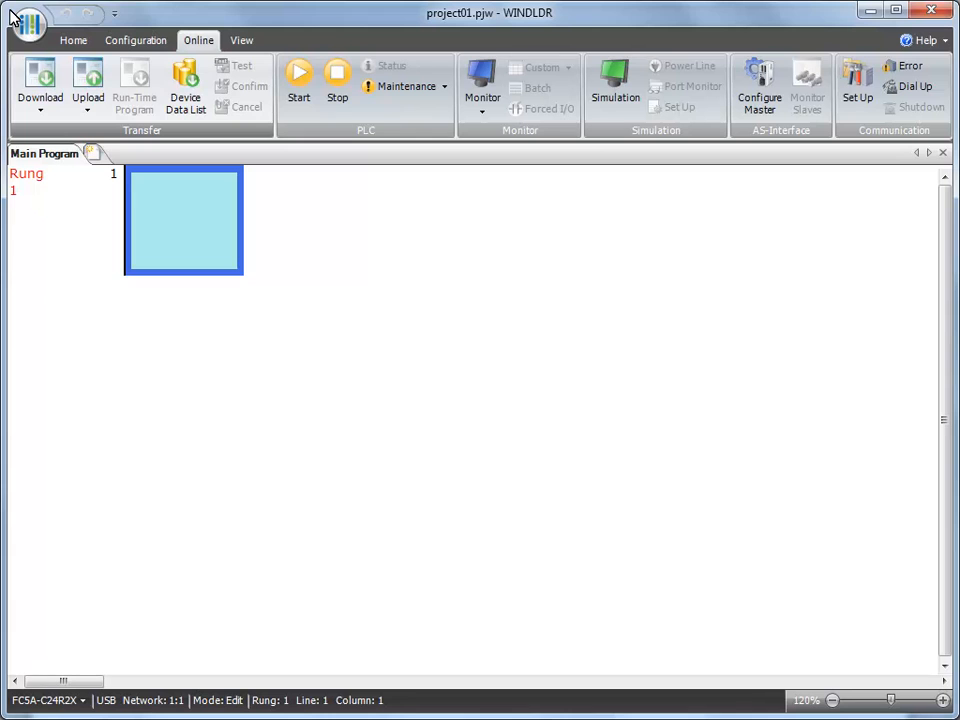
pyautogui.moveTo(144, 44)
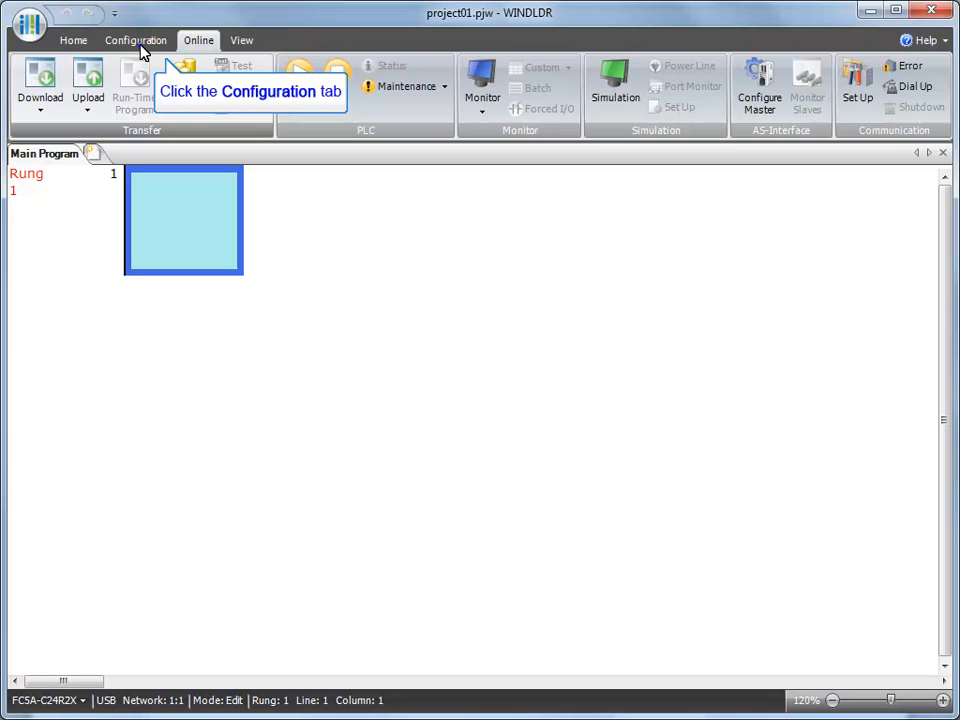
# Show the Configuration ribbon with the PLC settings for project01
pyautogui.click(136, 40)
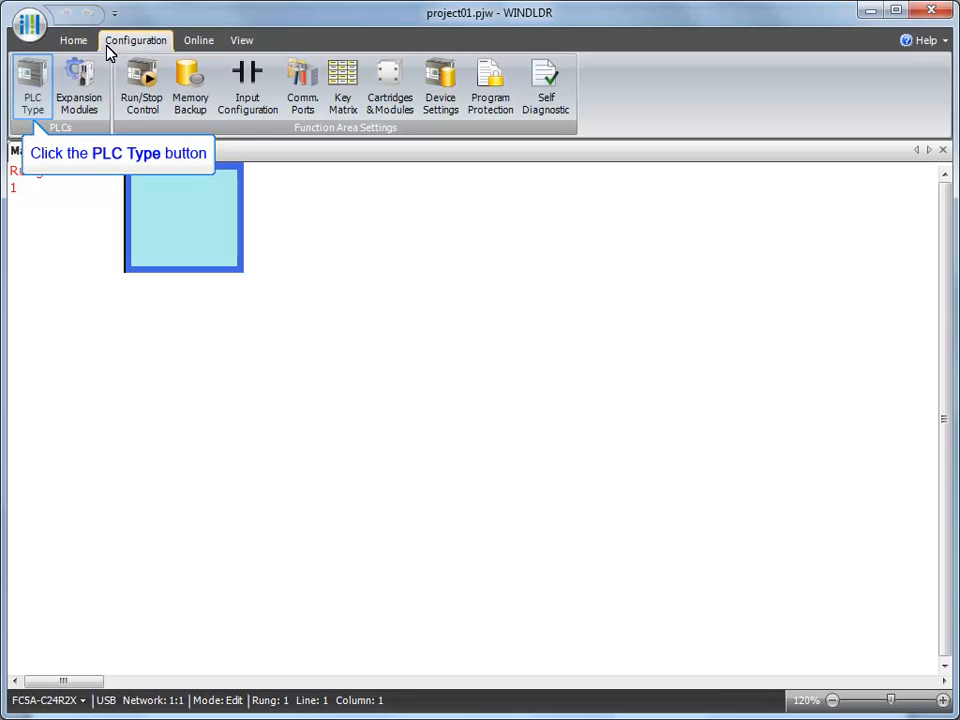
# Set the PLC type to FC5A-D12K1E and accept the resulting project changes
pyautogui.click(24, 84)
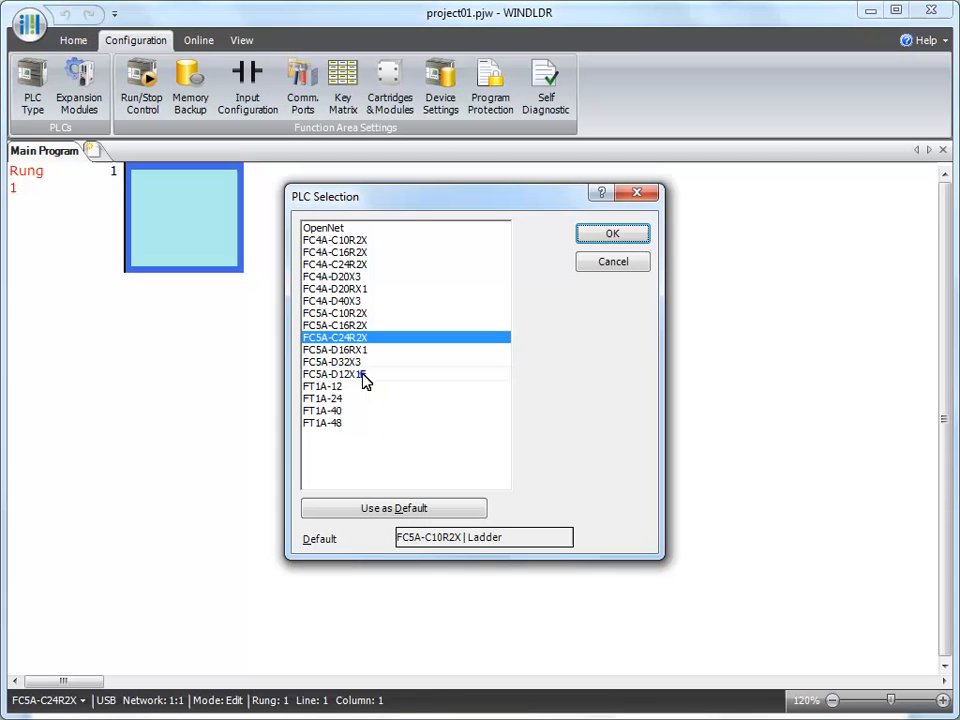
pyautogui.click(340, 374)
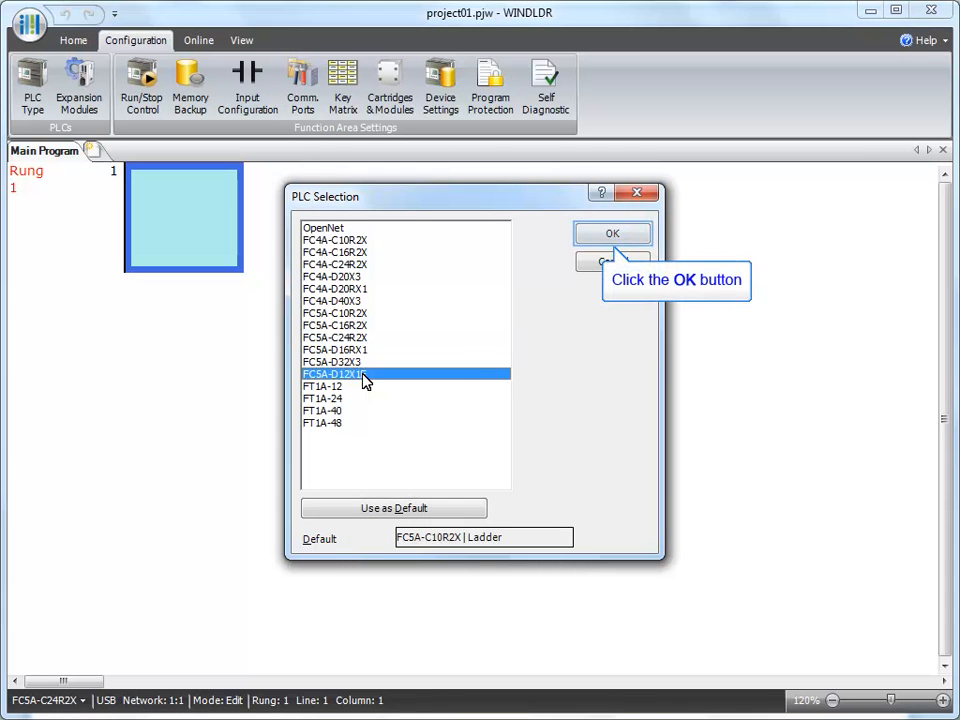
pyautogui.click(614, 232)
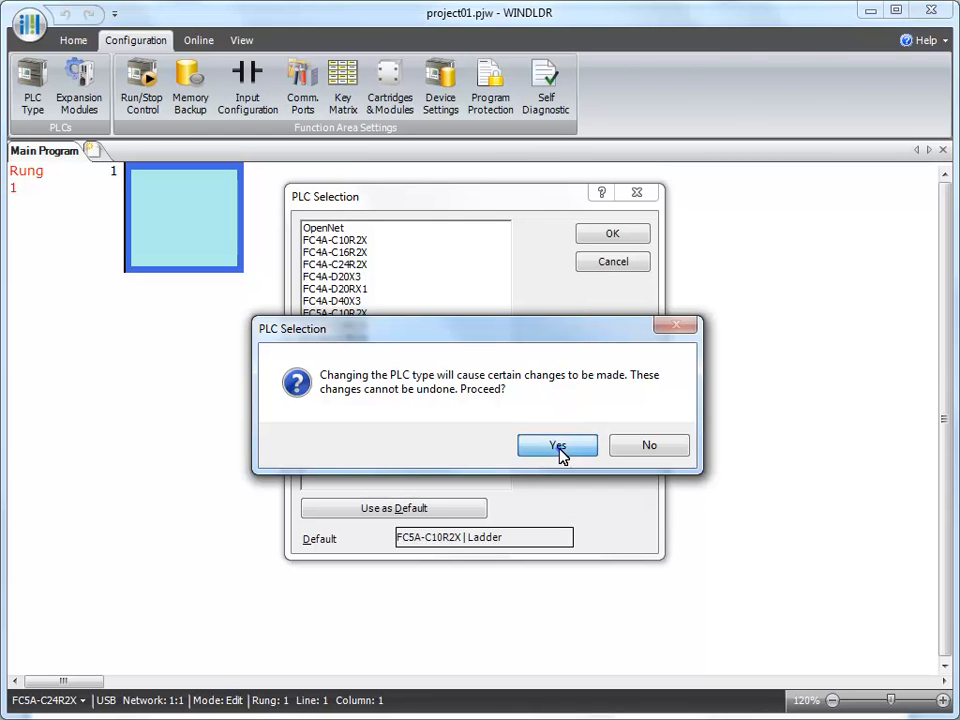
pyautogui.click(556, 444)
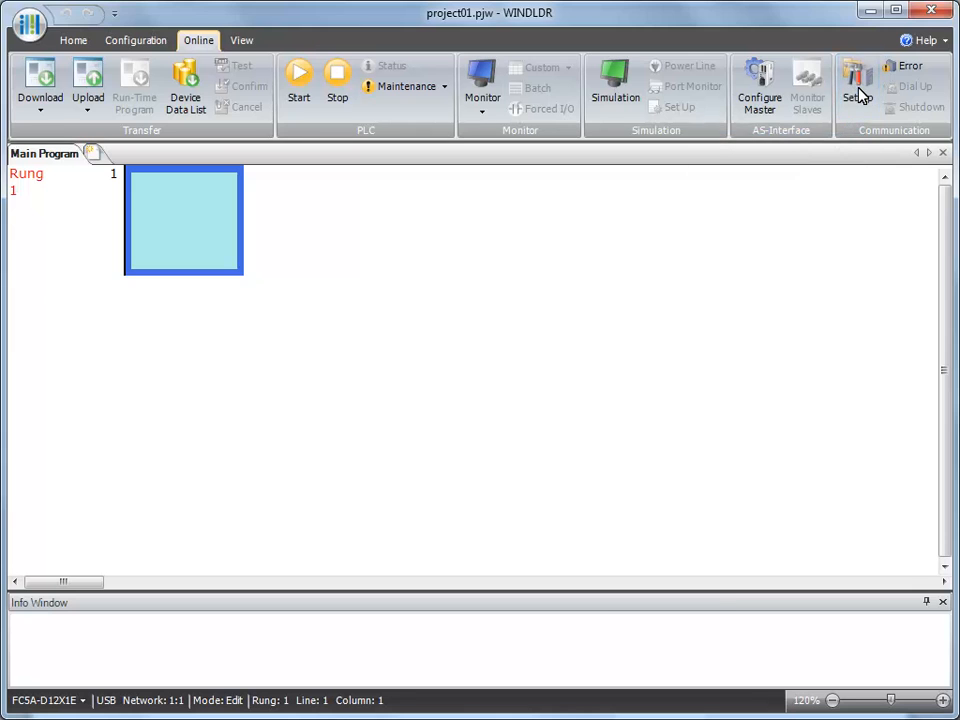
# Auto-detect the serial settings via Online > Set Up, giving COM6 at 9600 bps, 7 data bits, even parity
pyautogui.click(856, 80)
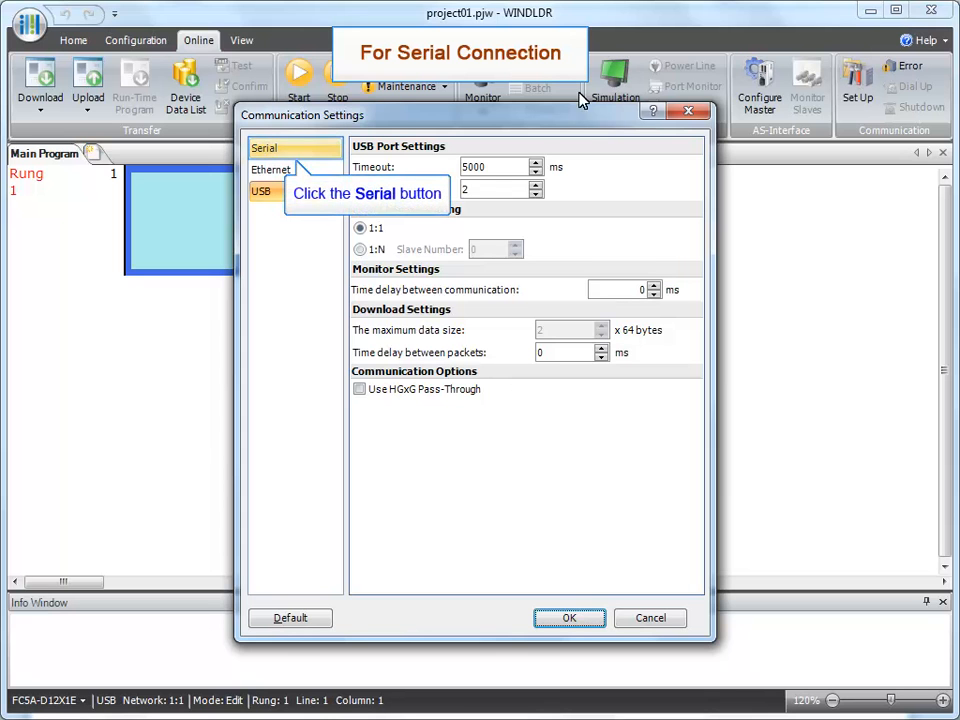
pyautogui.click(266, 148)
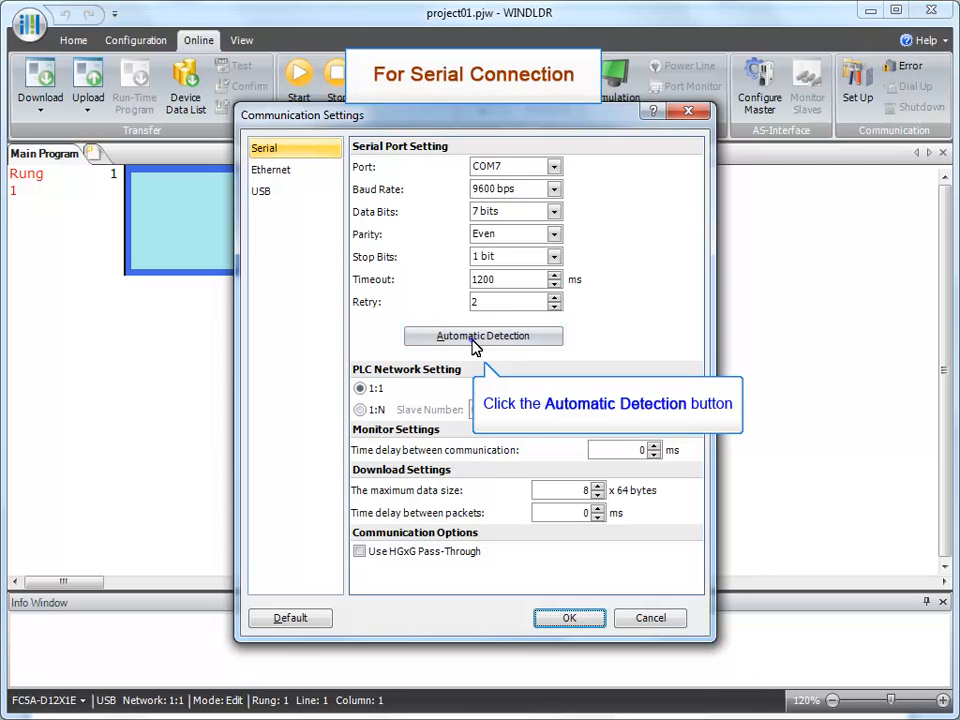
pyautogui.click(484, 336)
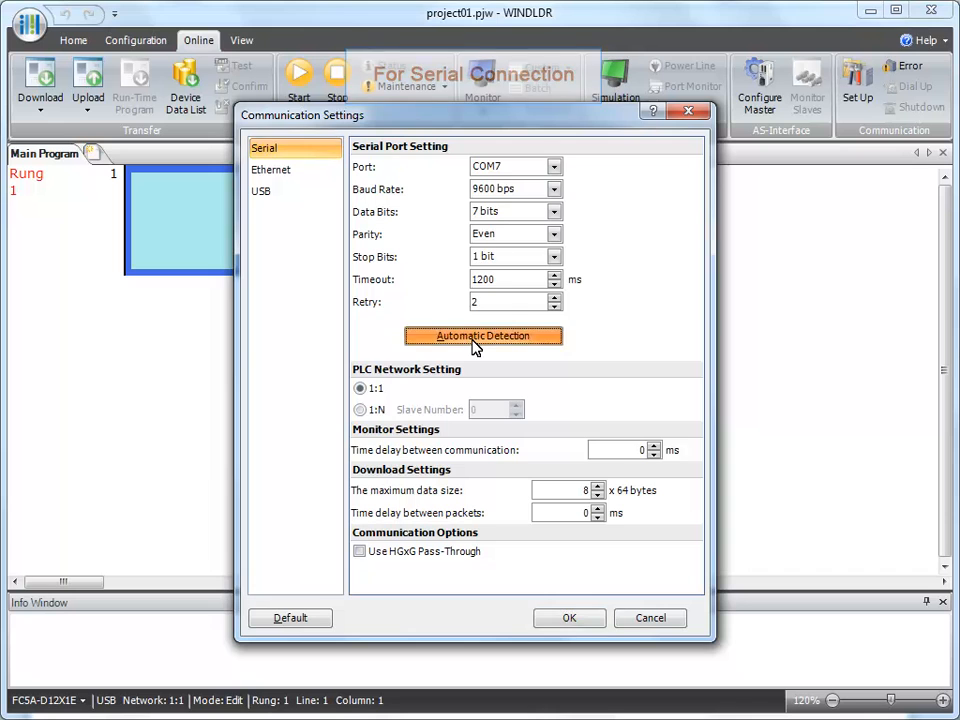
pyautogui.click(484, 336)
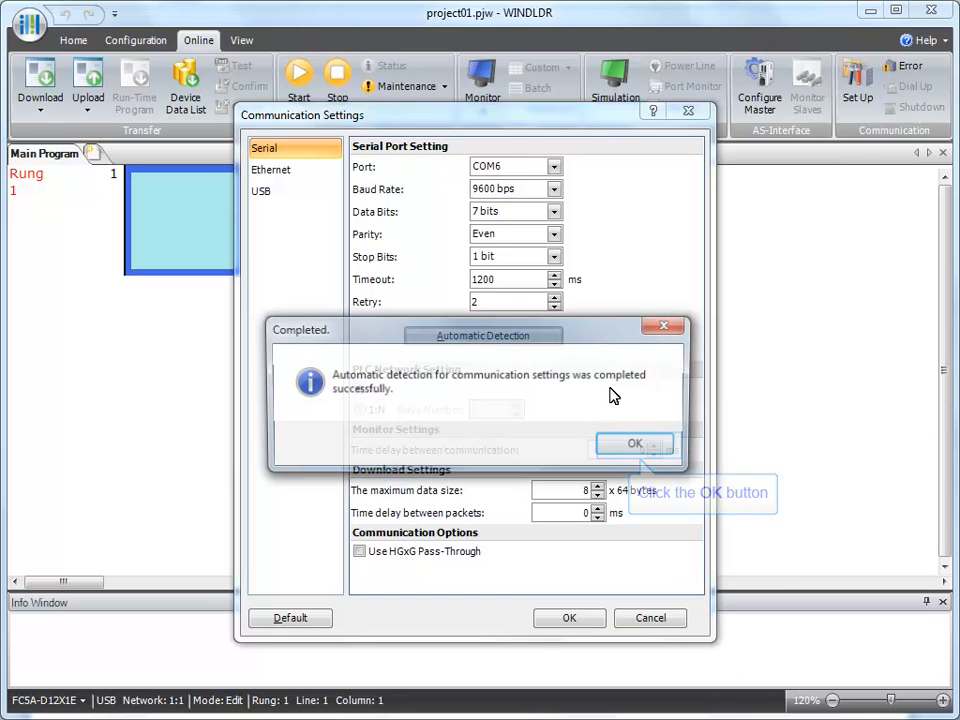
pyautogui.click(636, 444)
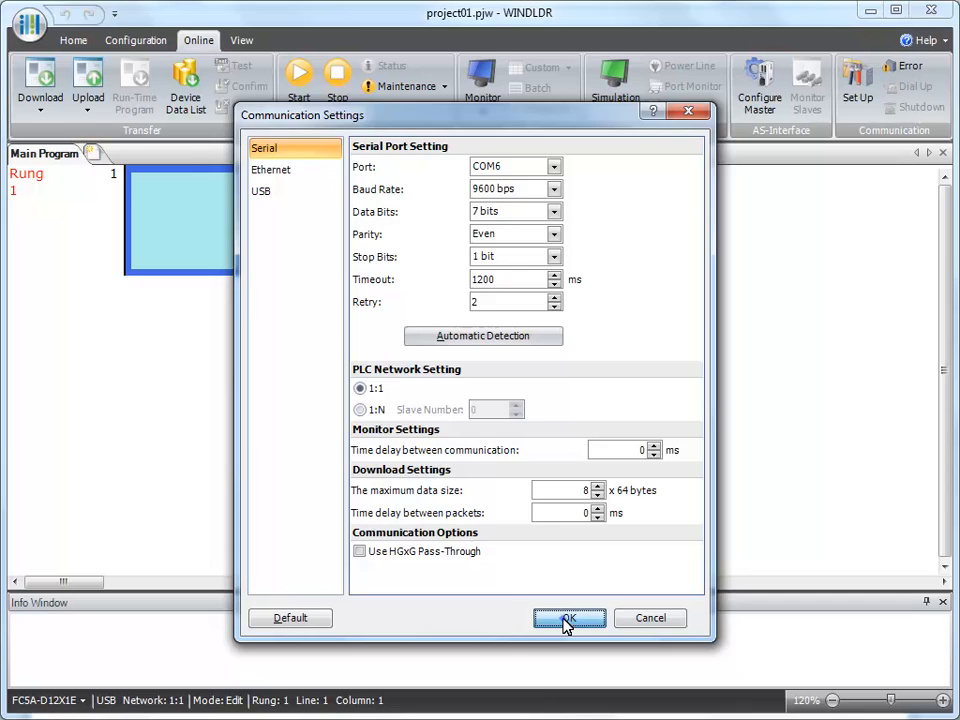
# Apply the detected serial settings, then switch PLC communication to USB with a 1:1 network
pyautogui.click(568, 618)
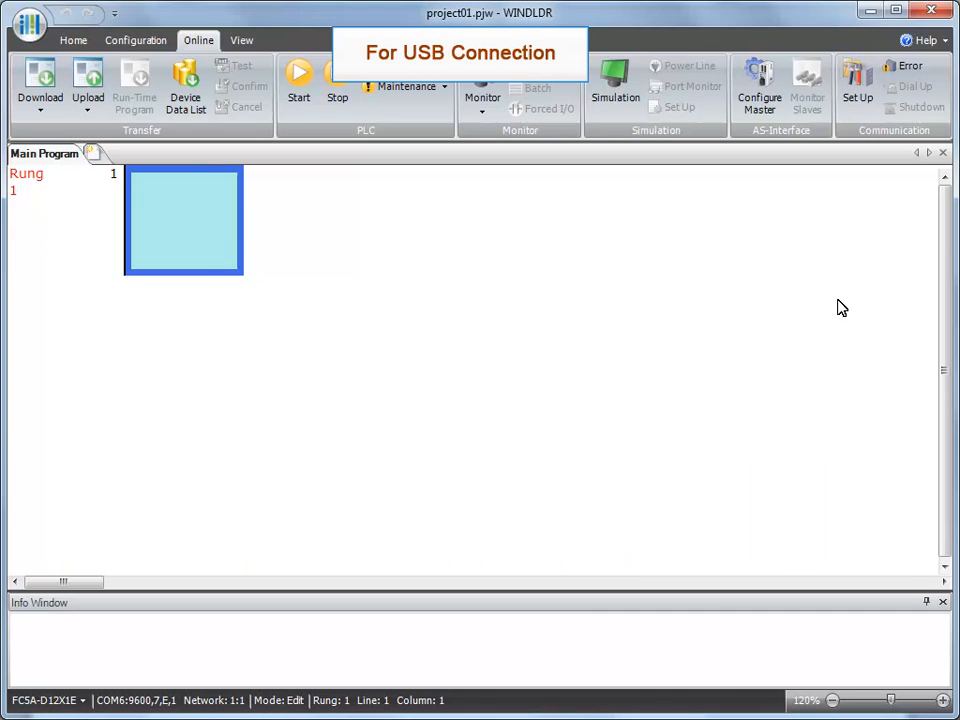
pyautogui.click(856, 78)
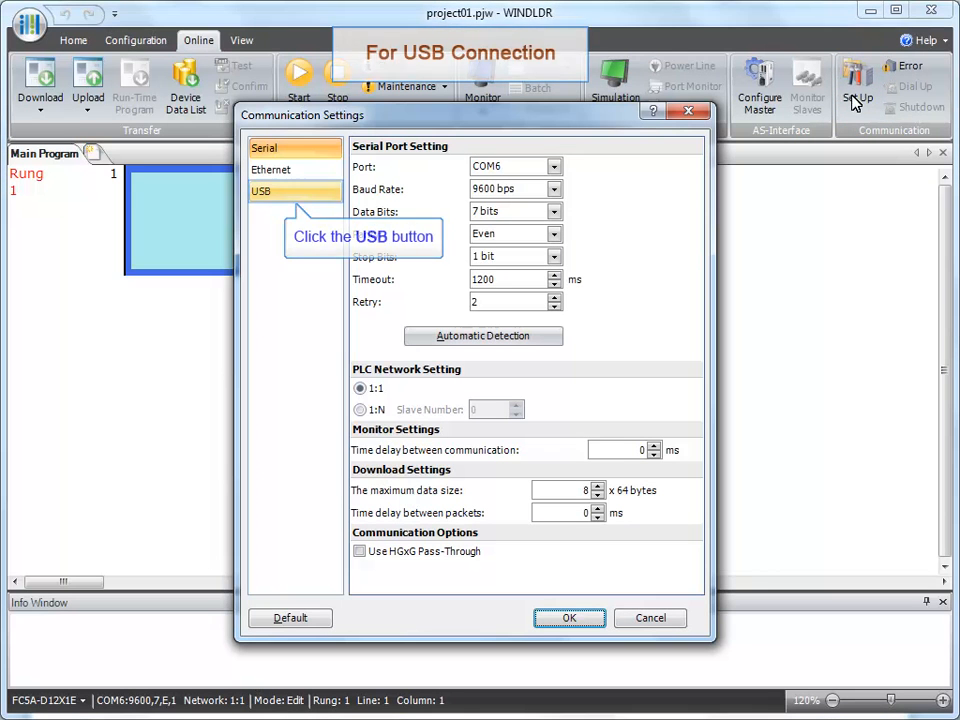
pyautogui.click(264, 192)
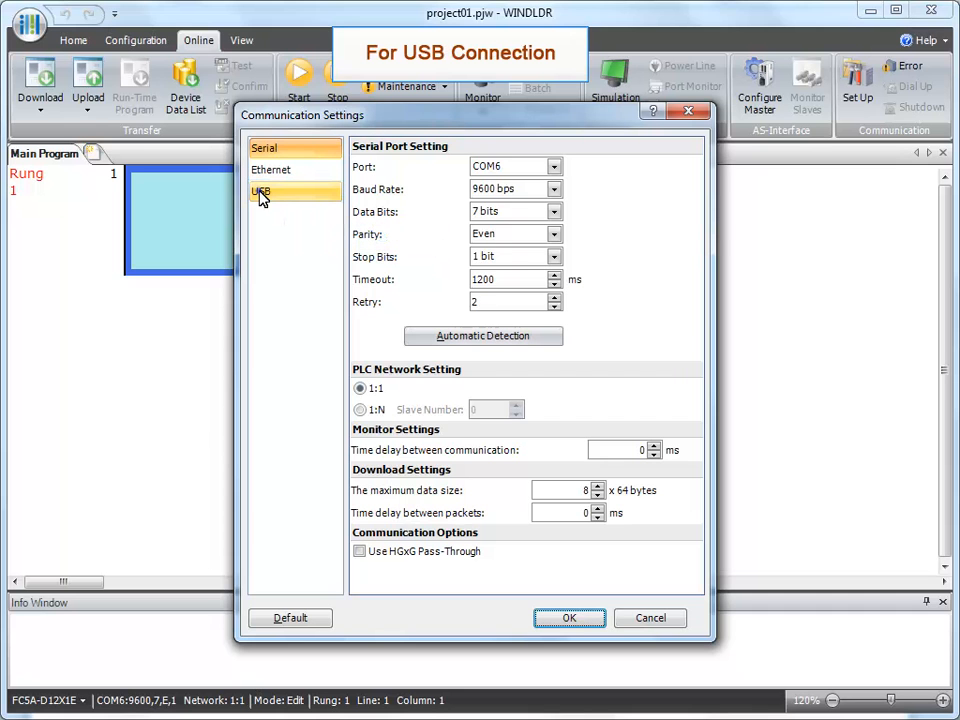
pyautogui.click(262, 192)
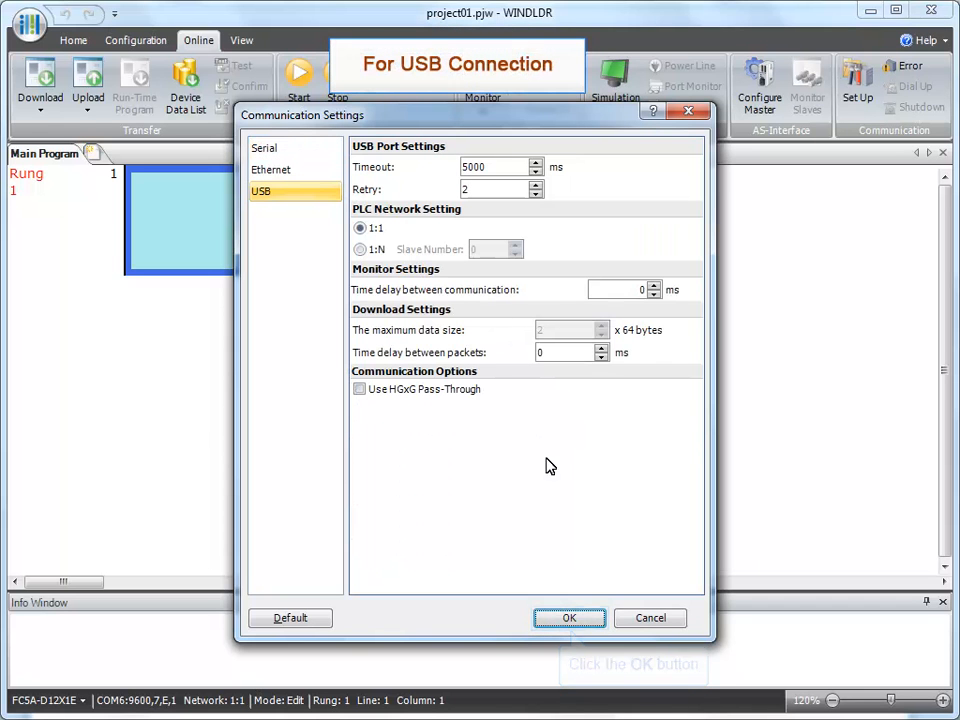
pyautogui.click(568, 618)
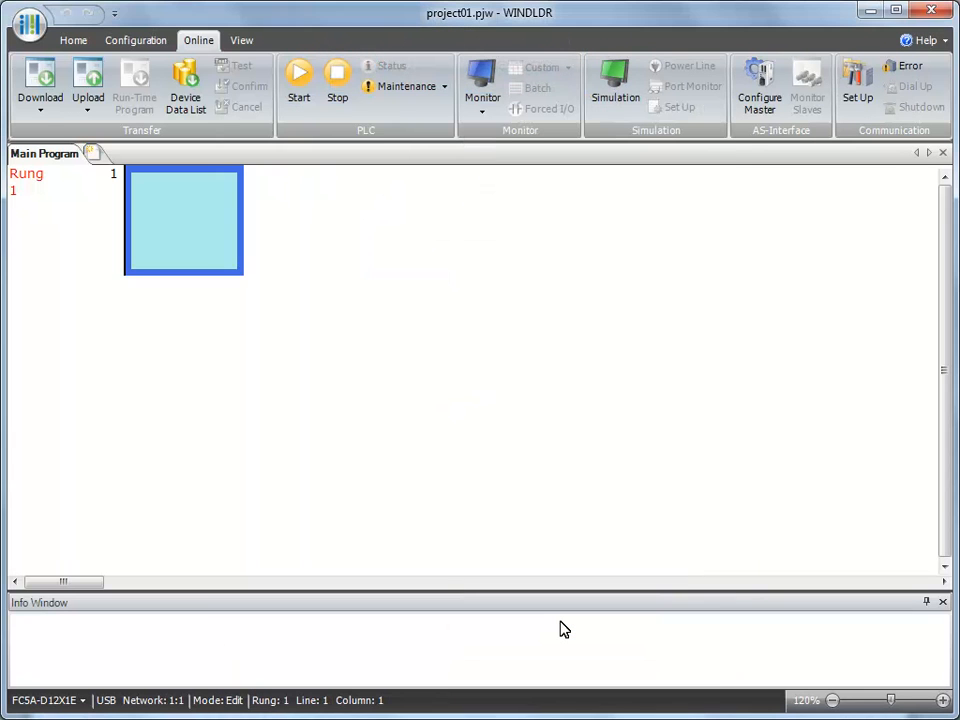